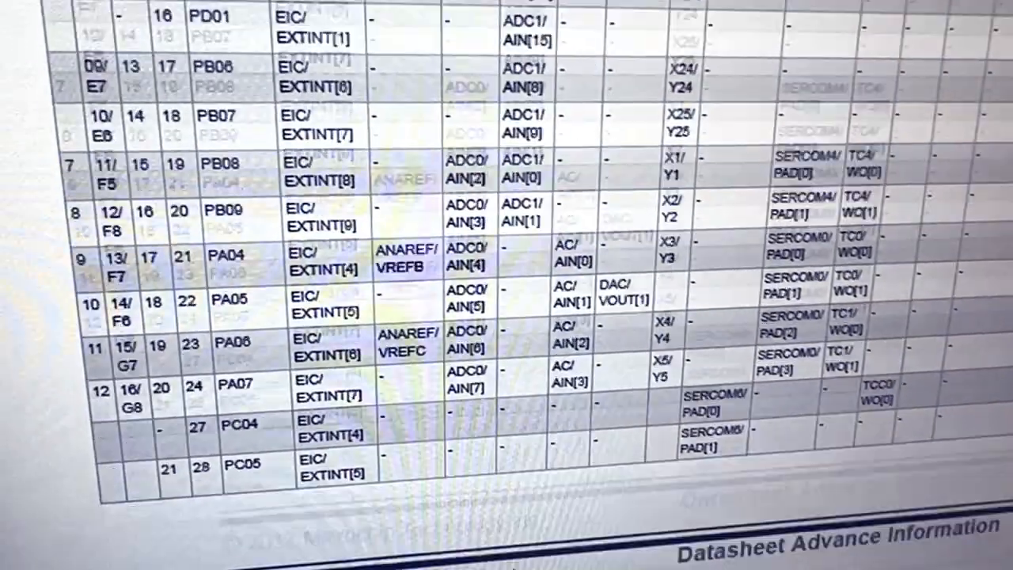
scroll("up", 3)
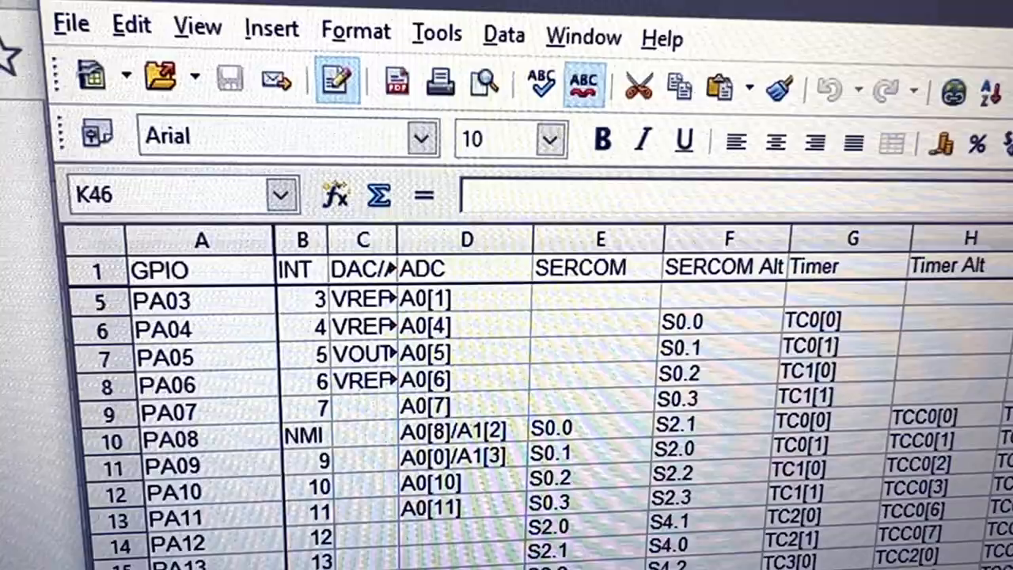
scroll("down", 3)
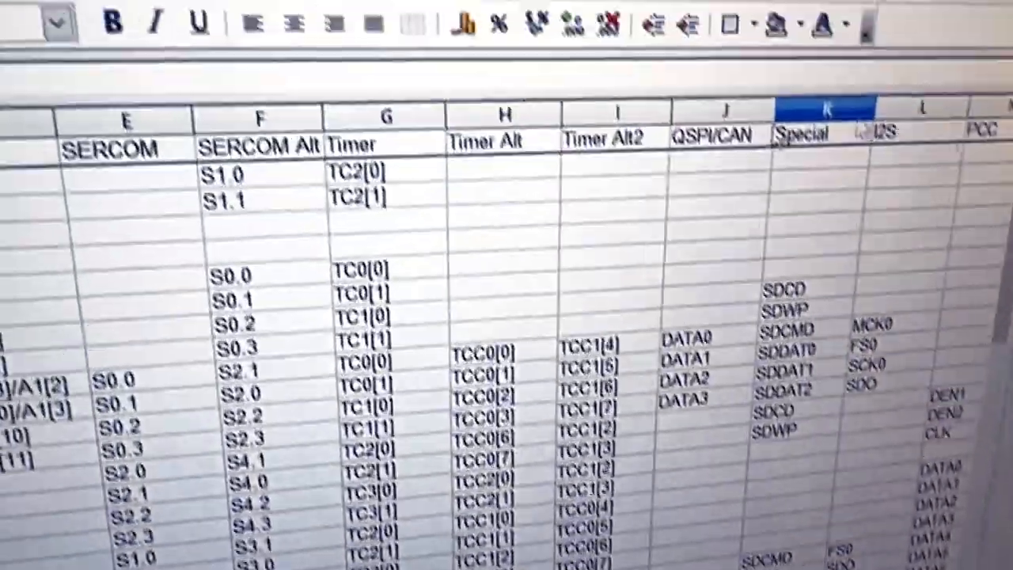
scroll("down", 3)
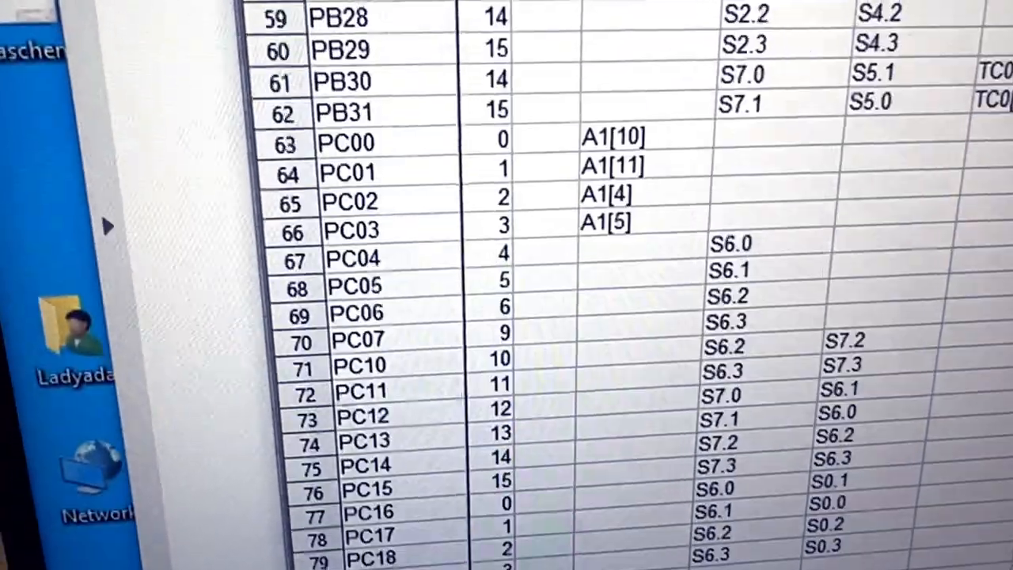